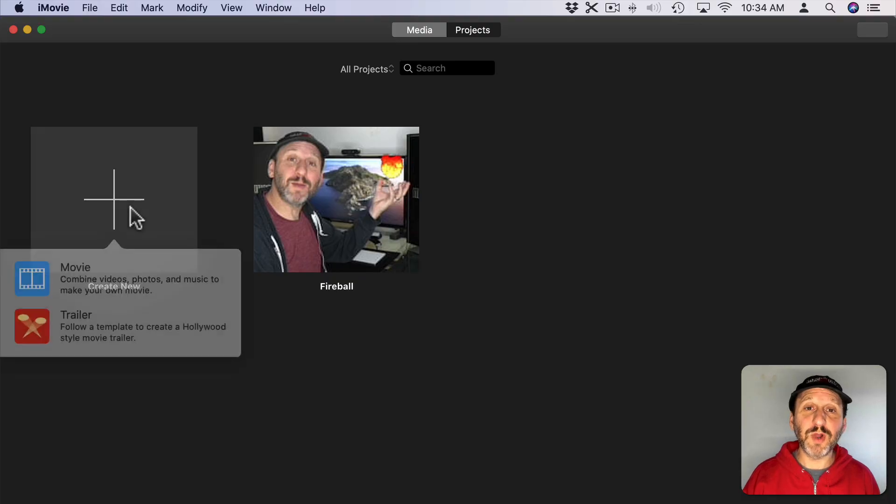
Start a new movie project, My Movie 20, for the talking-head clip.
click(75, 279)
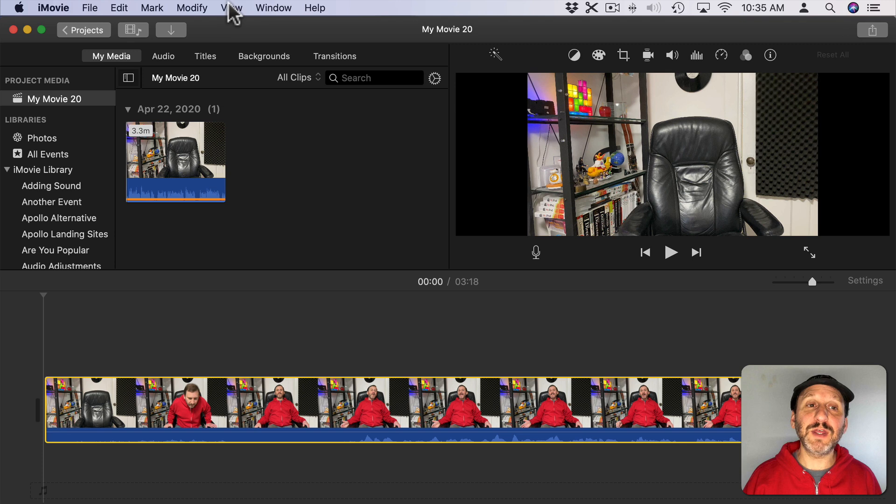
Enable Audio Skimming from the View menu and return to the timeline.
click(232, 8)
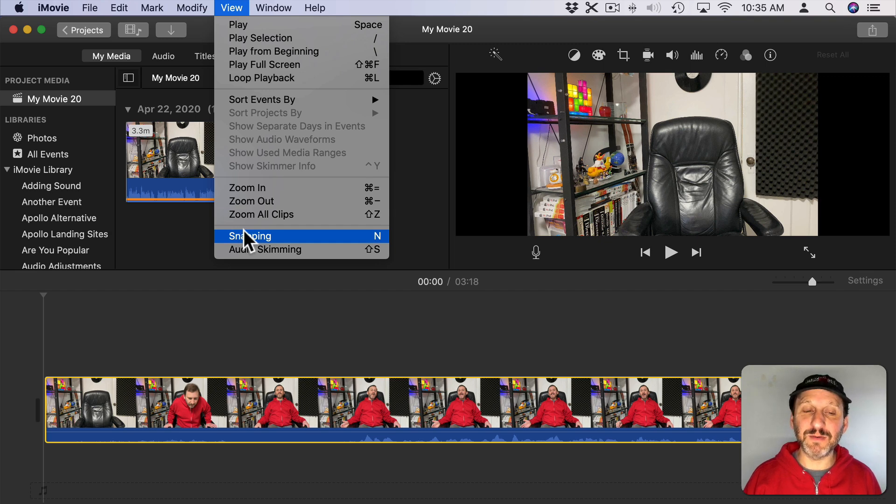
mouse_move(256, 256)
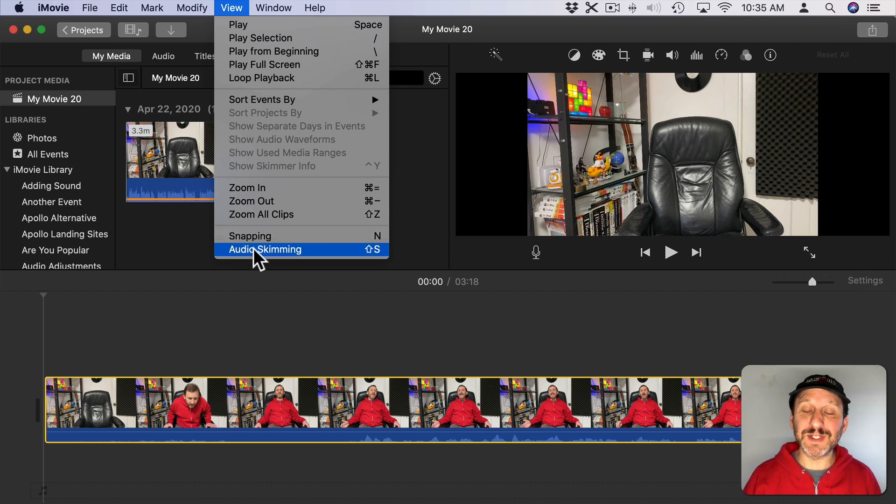
click(265, 249)
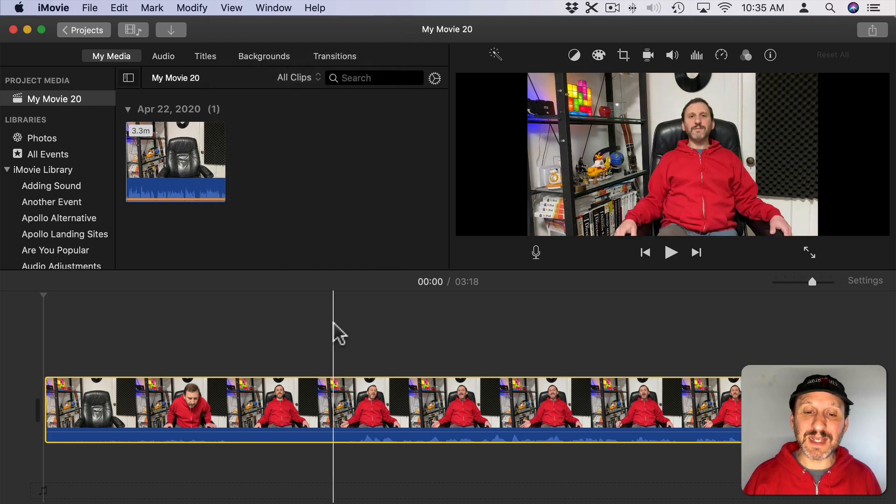
click(417, 428)
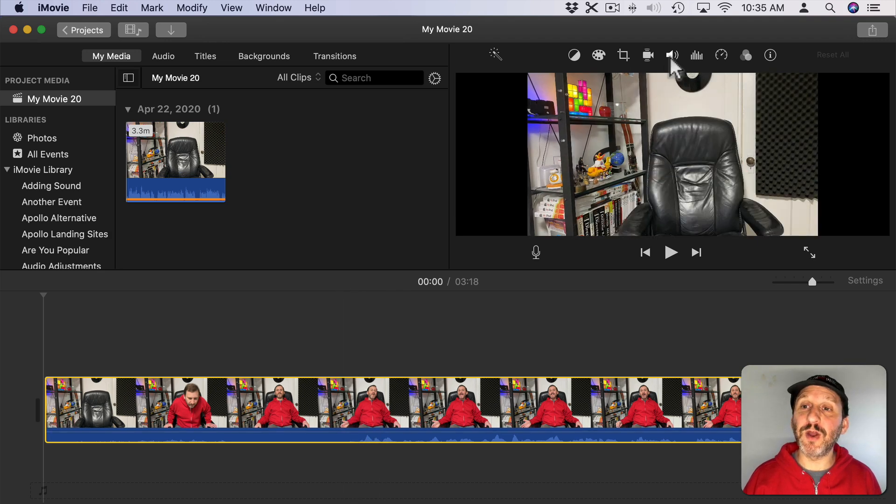
Bring up the volume adjustment for the talking-head clip.
click(672, 55)
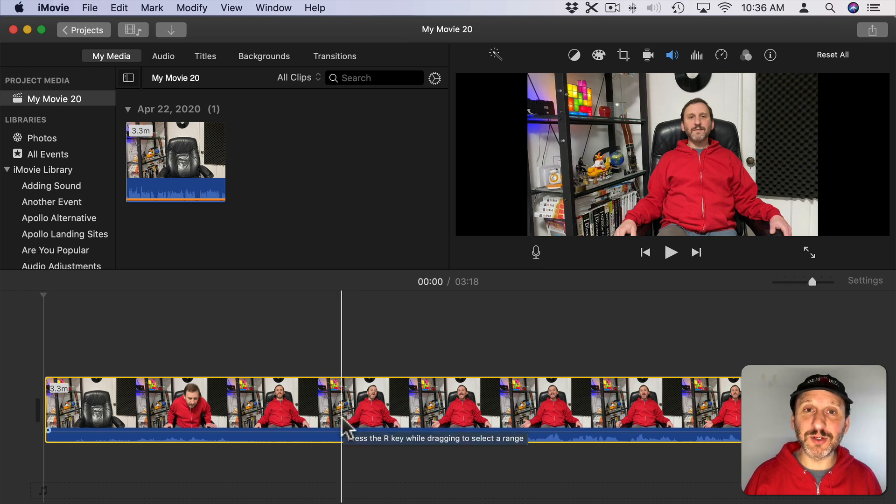
Split at the playhead and delete the opening seconds, shortening the movie to 3:12.
key(cmd+b)
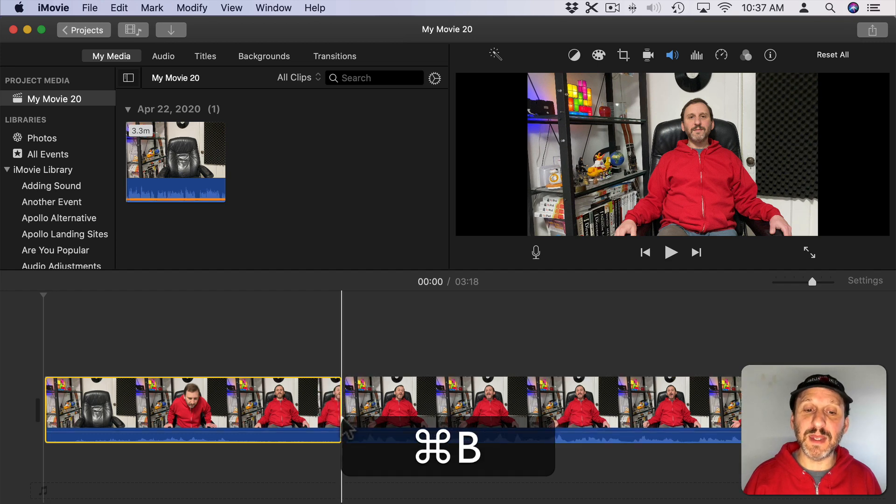
click(192, 8)
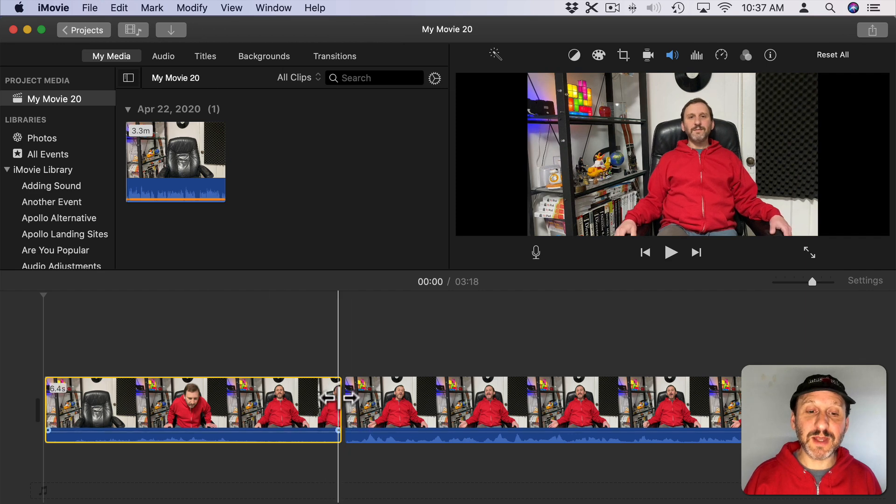
click(140, 417)
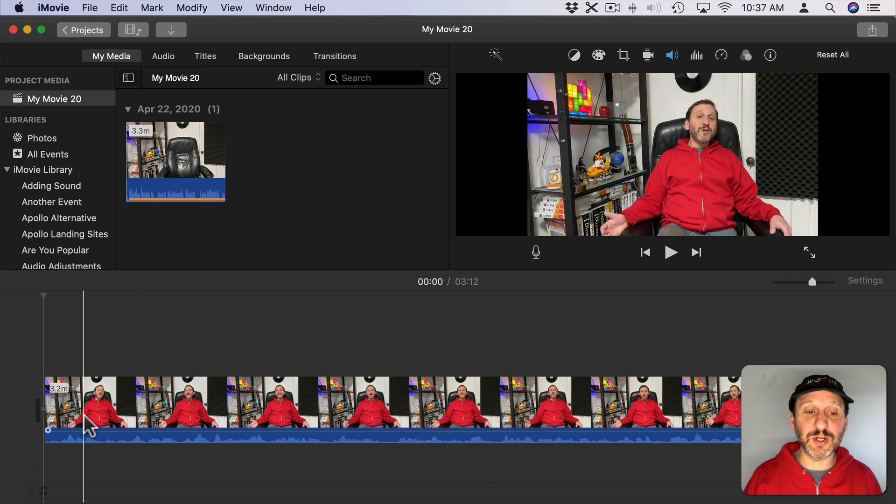
click(436, 440)
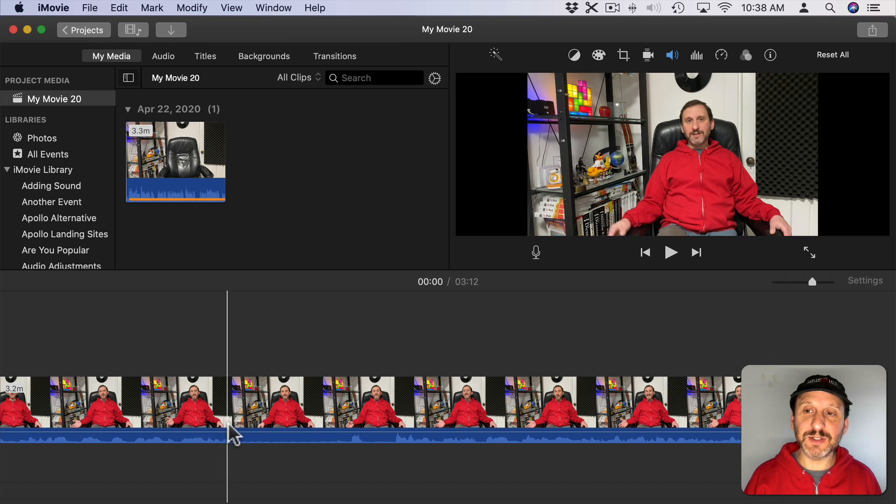
Split out the dead air near the 21-second mark, bringing the movie to 3:08.
key(cmd+b)
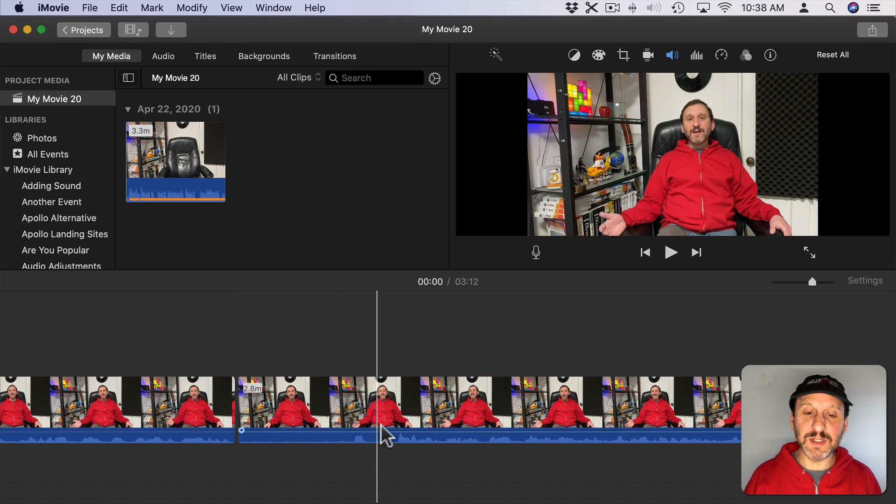
mouse_move(400, 446)
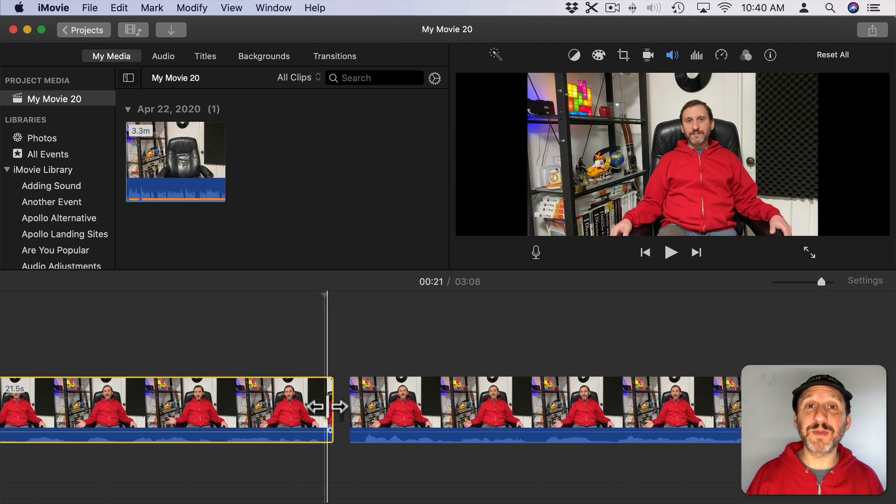
click(274, 8)
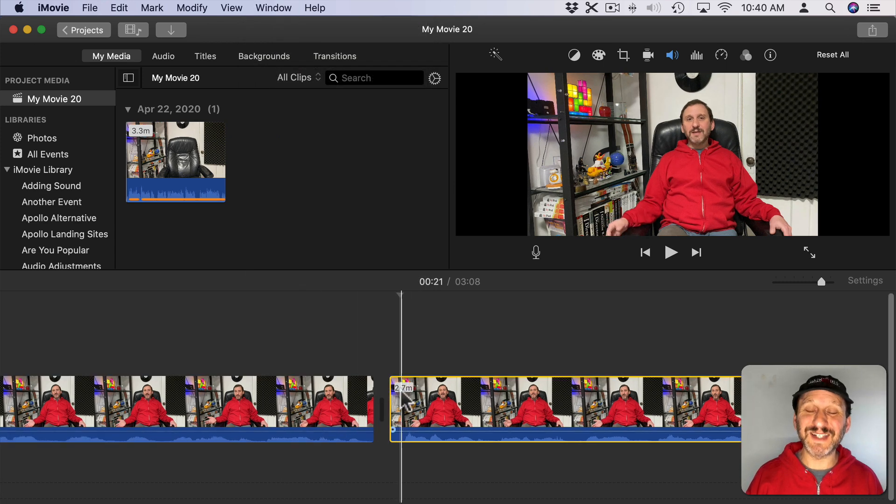
key(cmd+/)
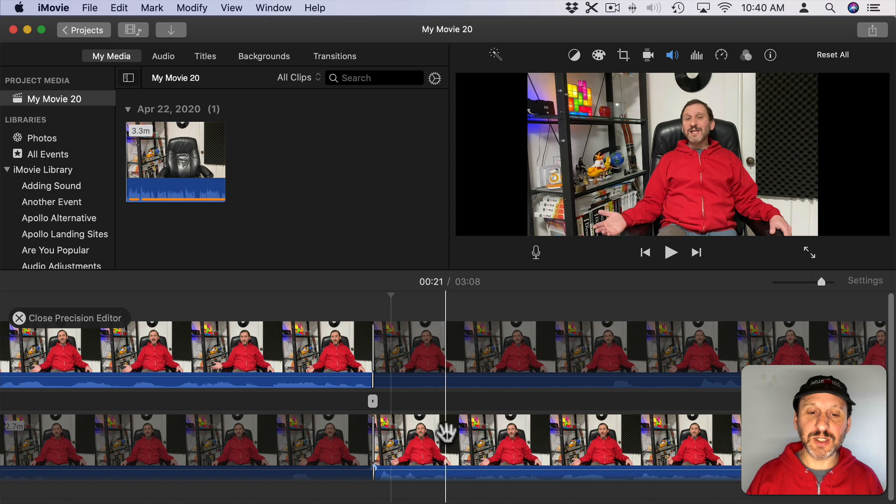
key(cmd+/)
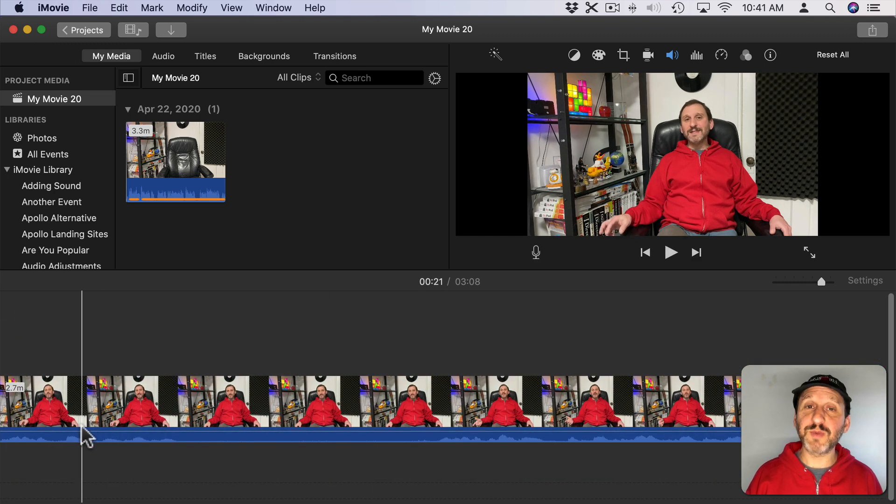
Split off the short pause at the playhead so it can be removed, trimming to 3:06.
click(199, 449)
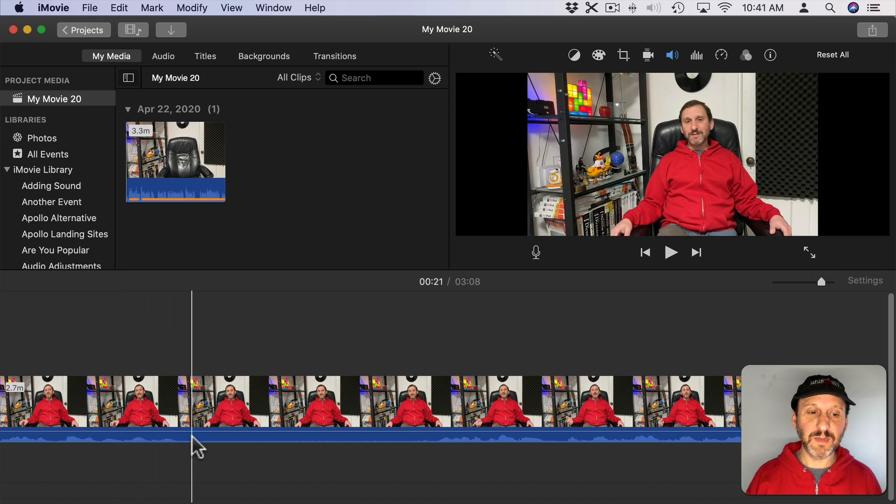
key(cmd+b)
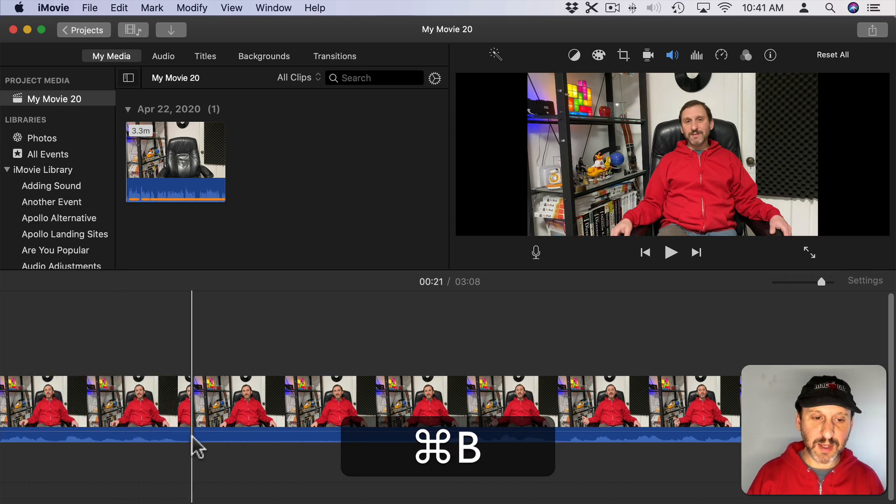
key(cmd+b)
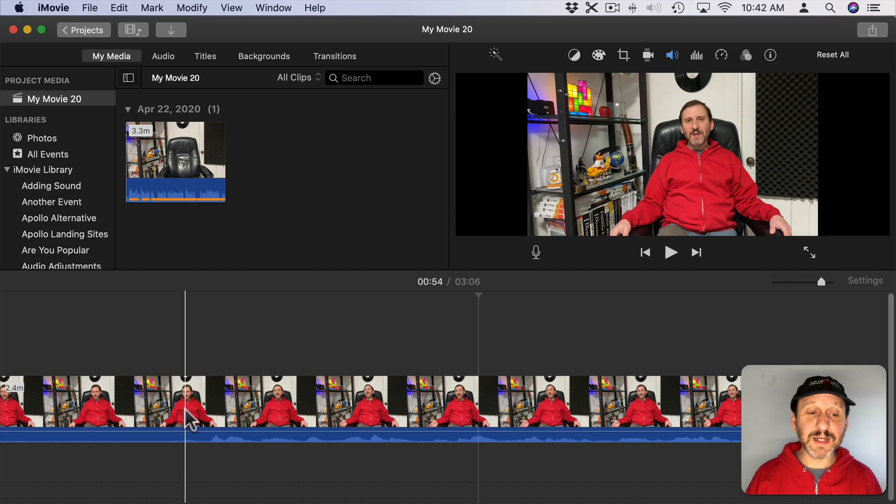
mouse_move(190, 424)
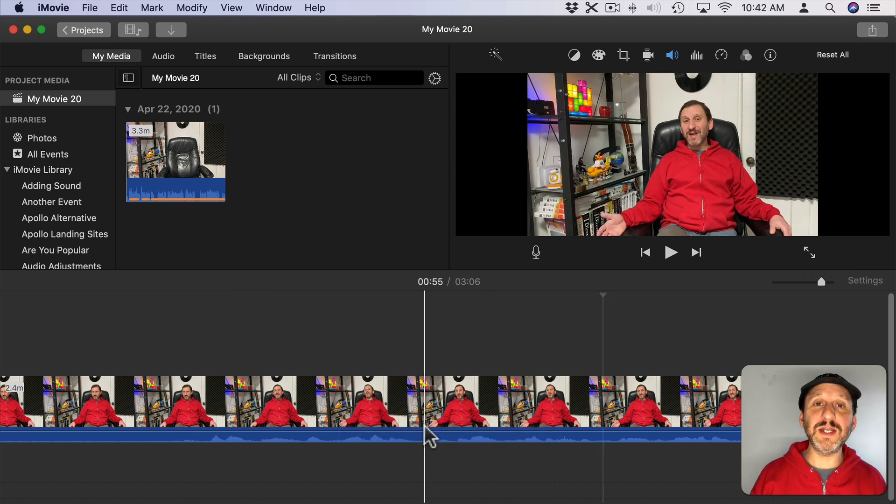
mouse_move(426, 442)
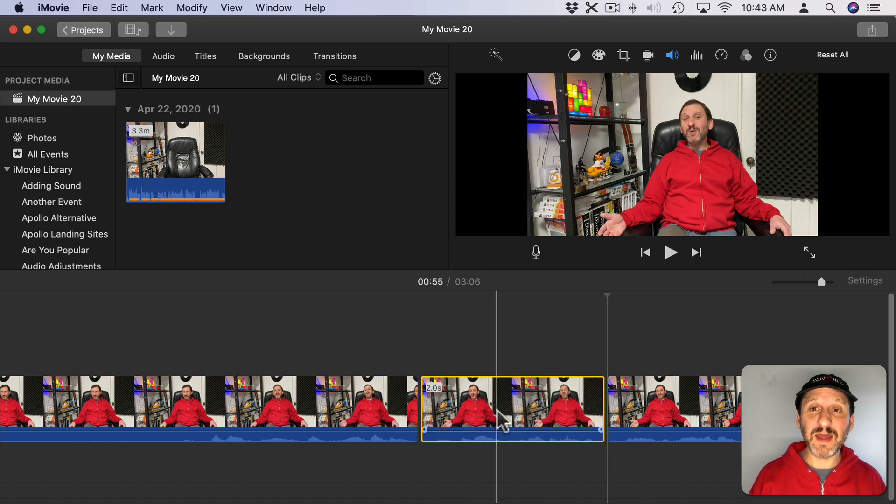
Set the two-second clip near 55 seconds to Crop to Fill framing.
click(623, 55)
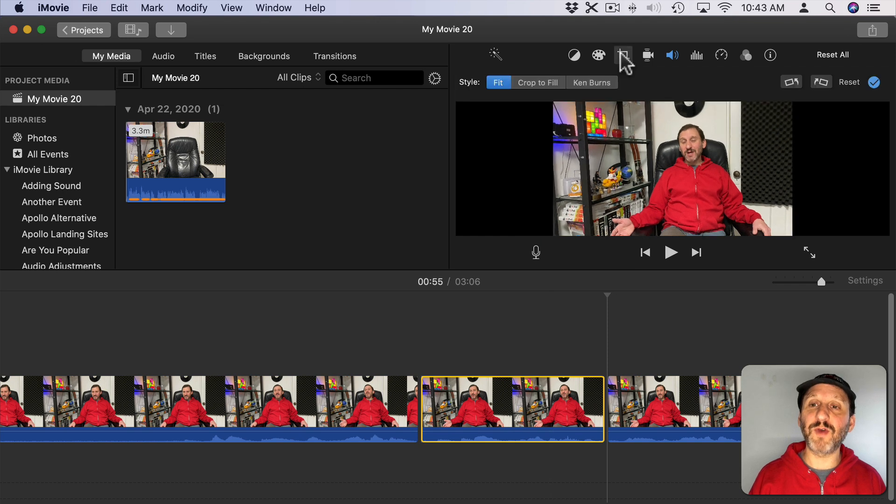
click(538, 82)
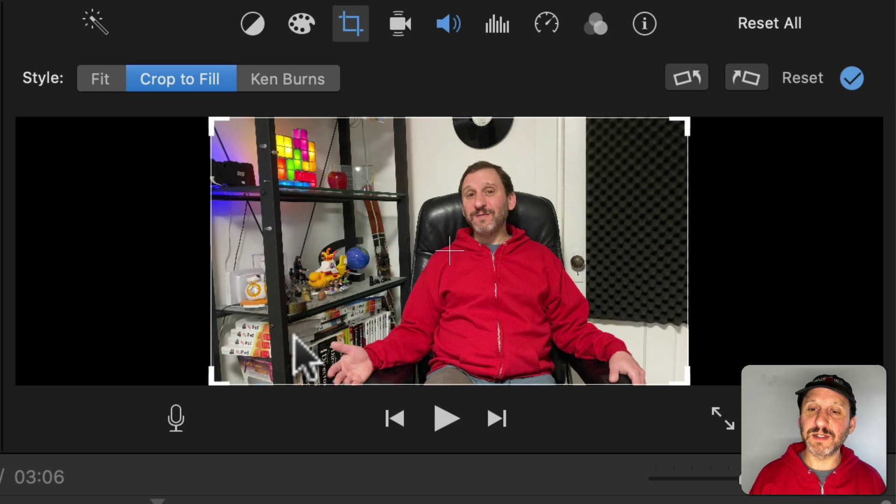
mouse_move(212, 386)
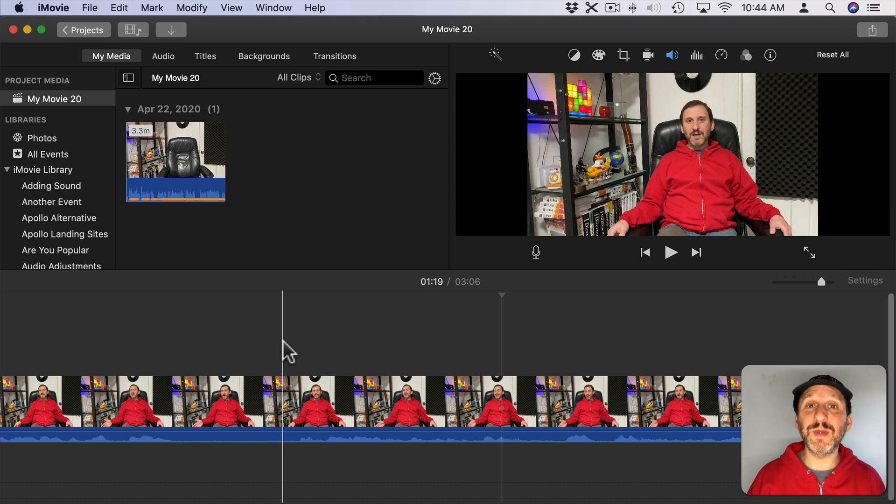
mouse_move(307, 360)
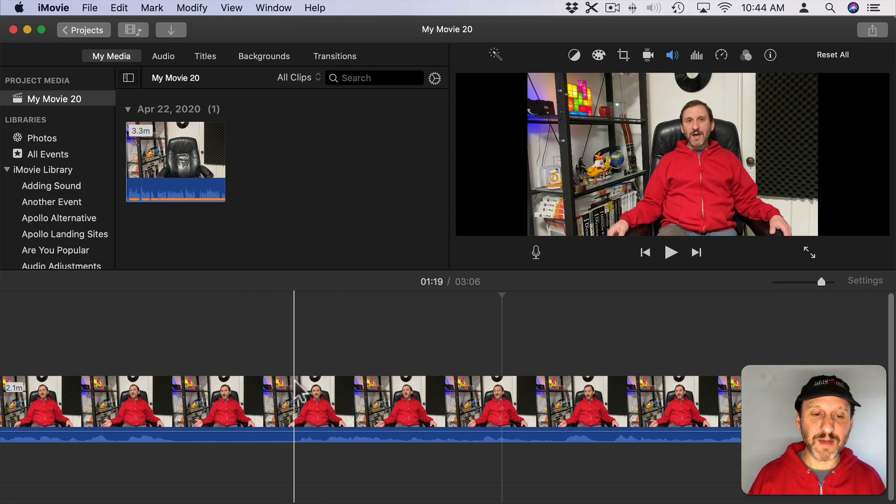
Split the clip around 1:19 into separate pieces, isolating a 3.4-second middle clip.
key(cmd+b)
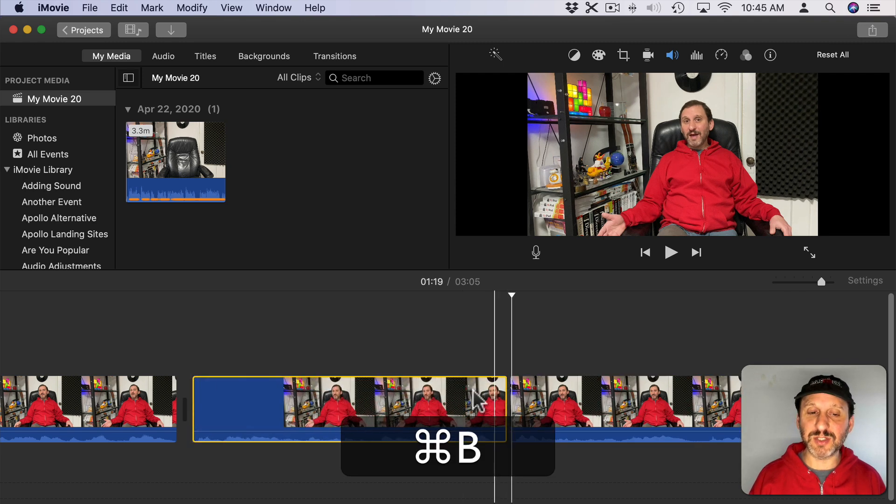
key(cmd+b)
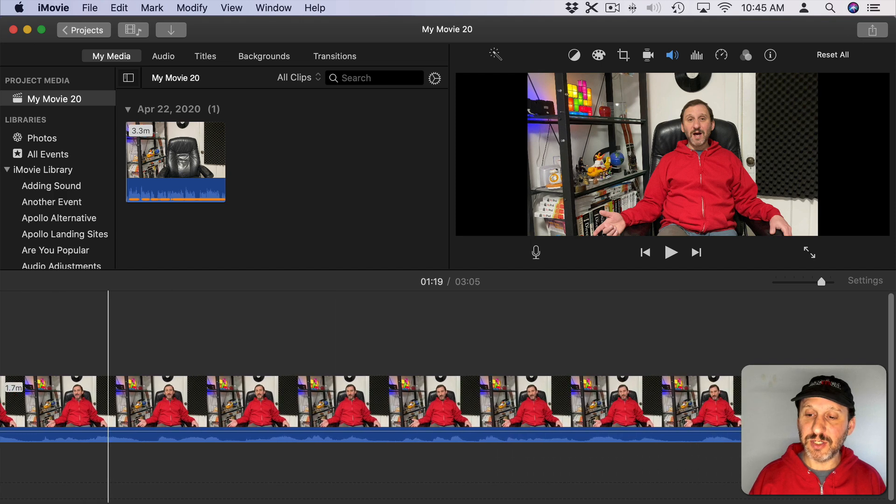
key(cmd+b)
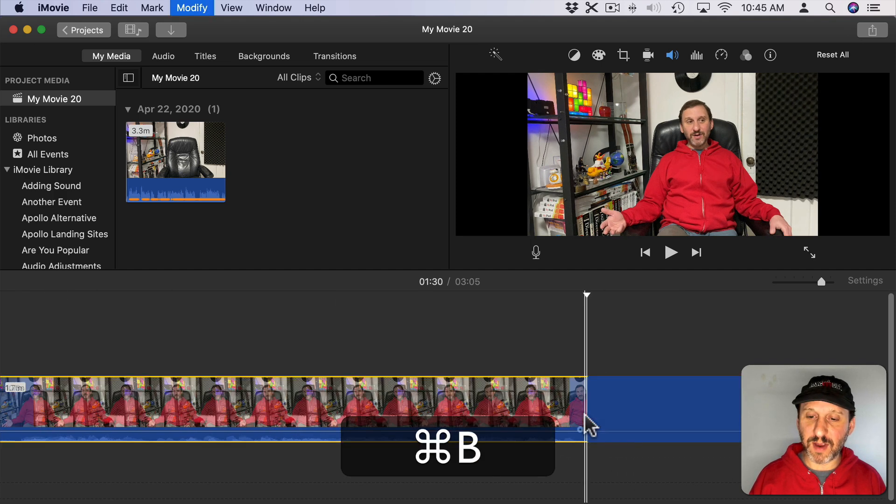
key(cmd+b)
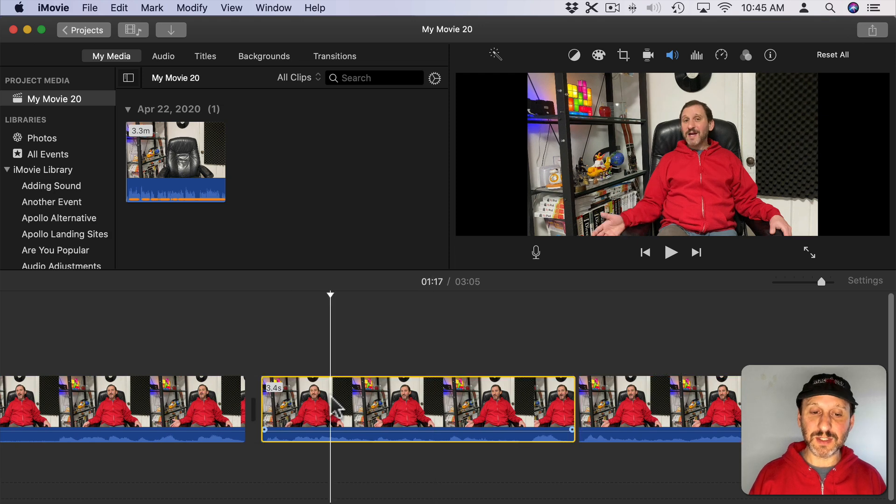
Apply a Ken Burns crop to the 3.4-second middle clip for a closer framing.
click(623, 55)
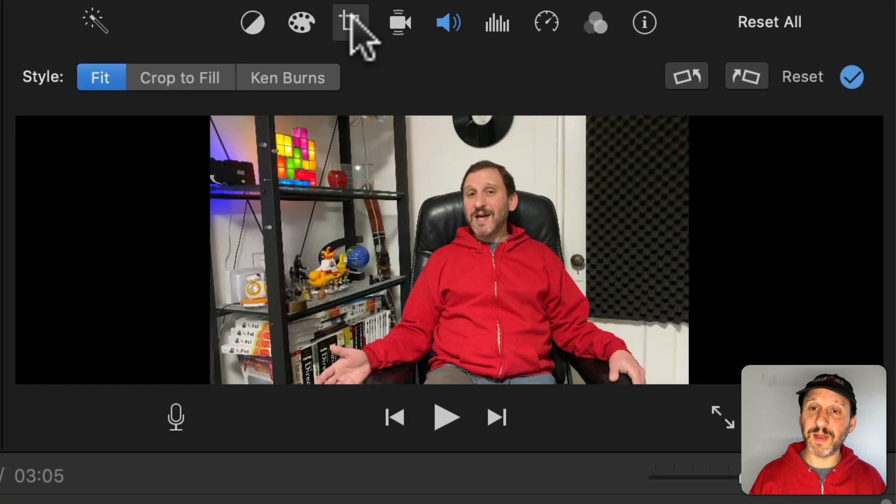
click(288, 77)
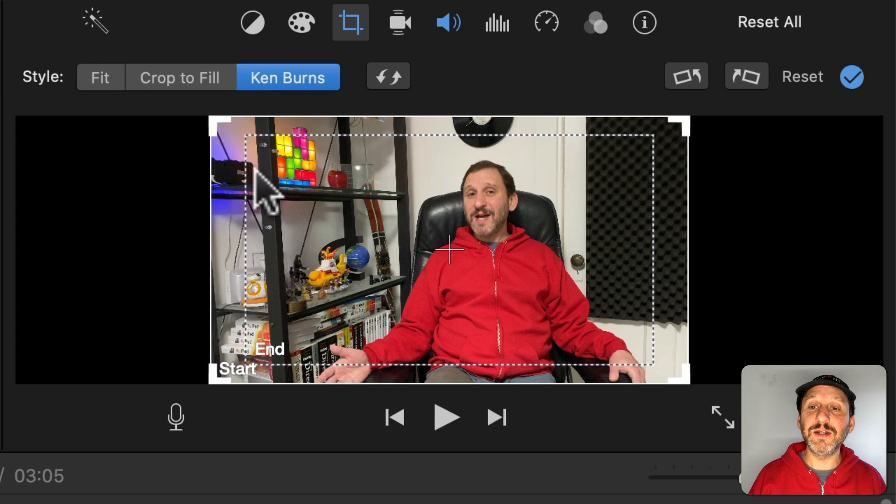
mouse_move(326, 337)
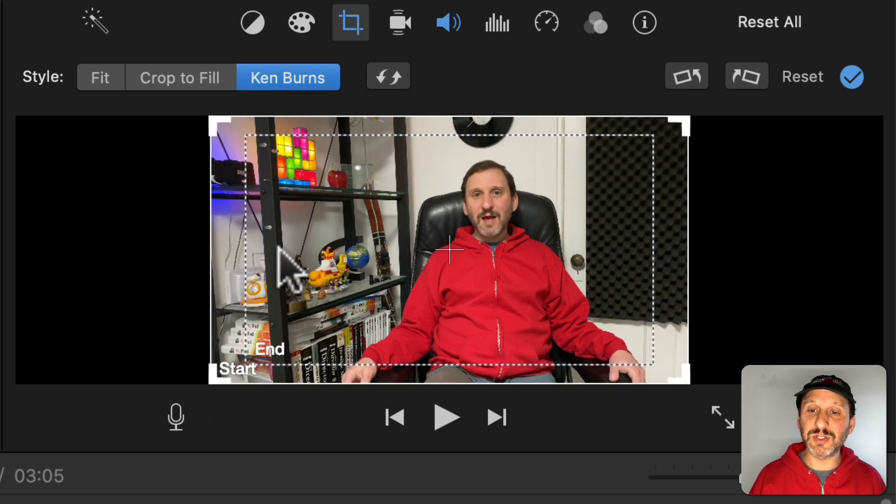
mouse_move(223, 286)
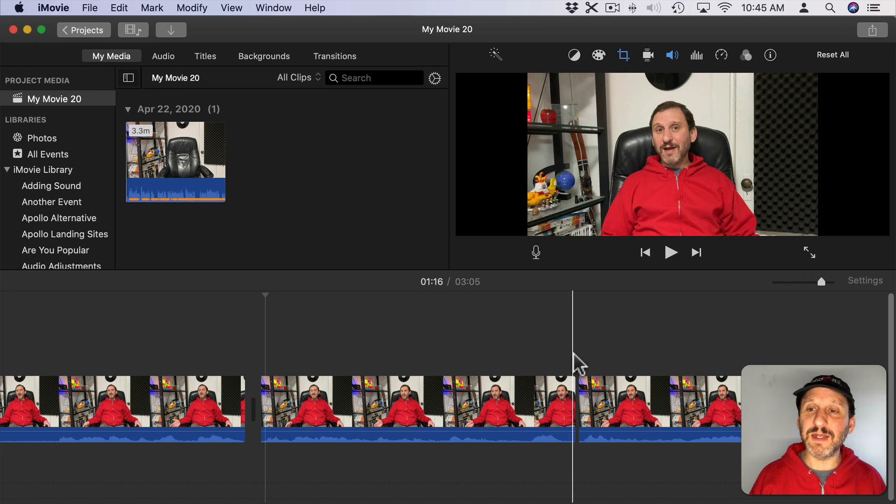
Copy the middle clip's crop onto the following 10.3-second clip via Paste Adjustments > Crop.
click(624, 406)
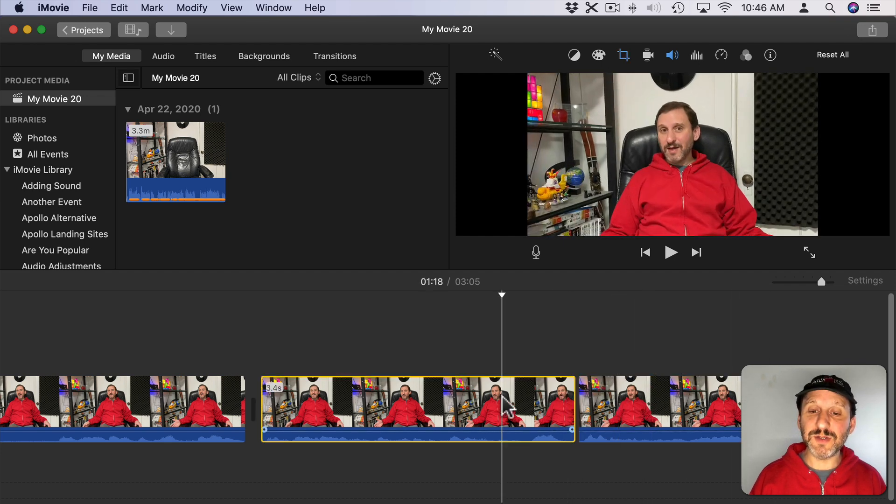
click(114, 8)
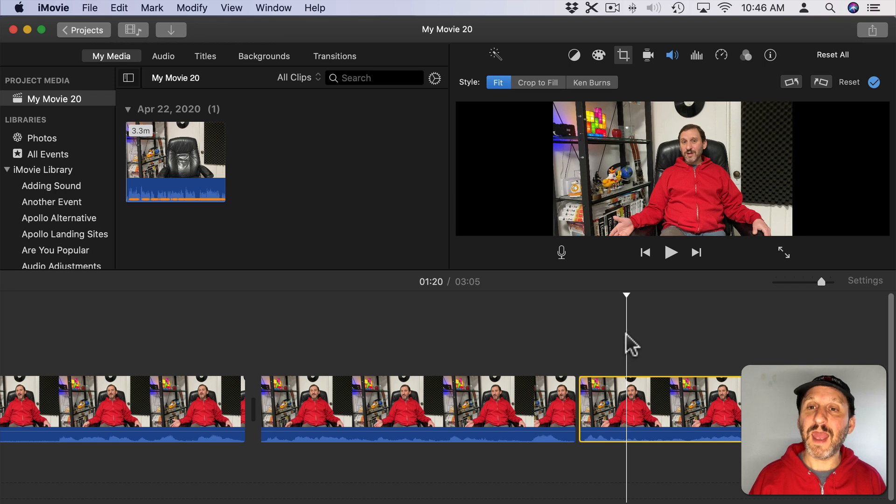
mouse_move(295, 84)
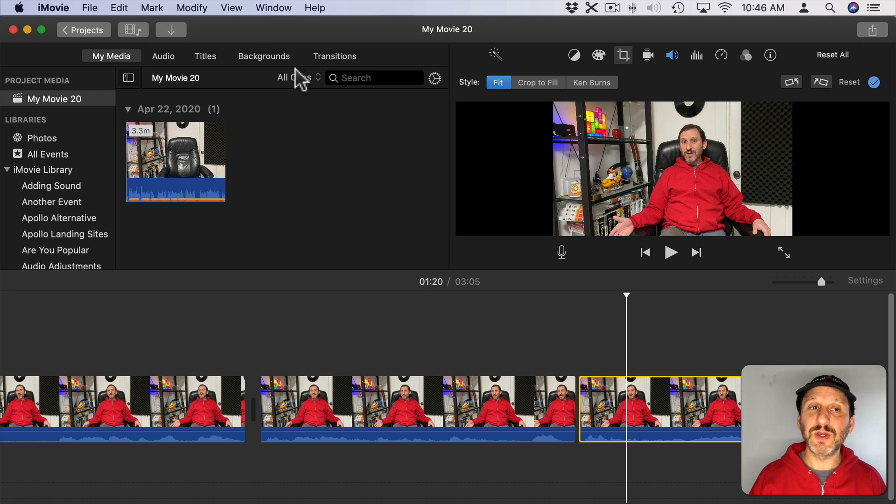
click(119, 8)
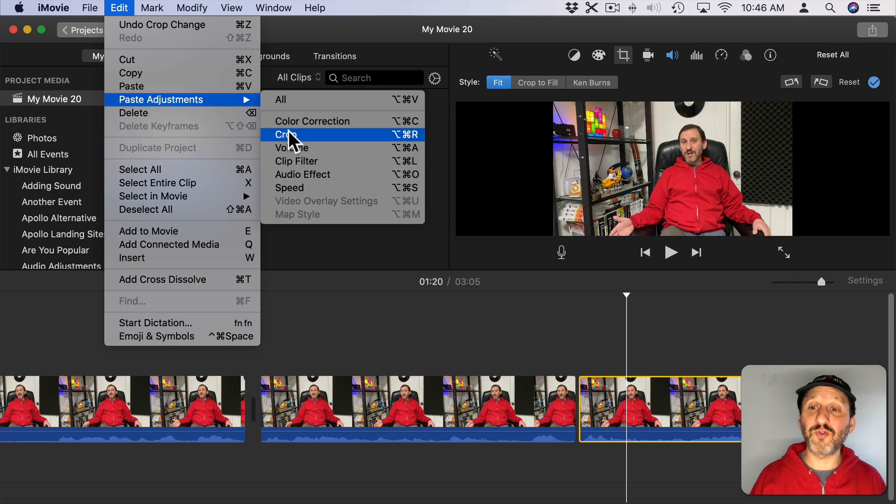
click(285, 135)
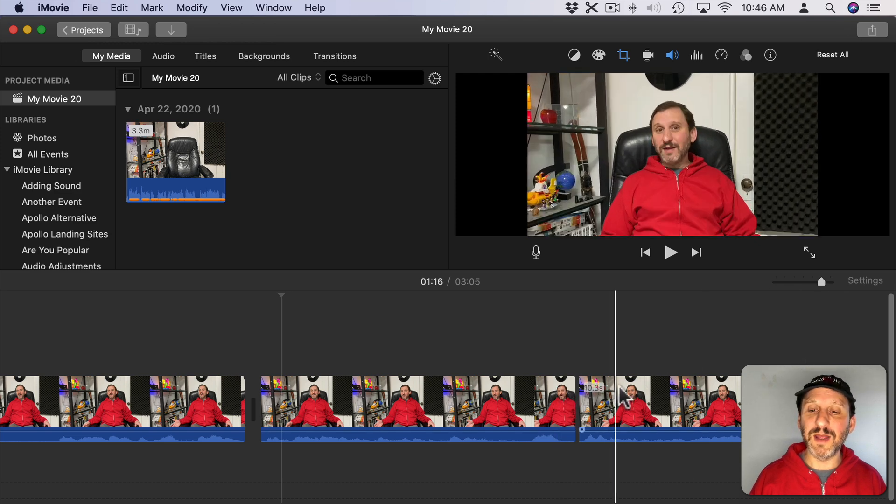
Swap the Ken Burns start/end framings and hold the tight framing as a Crop to Fill.
click(624, 54)
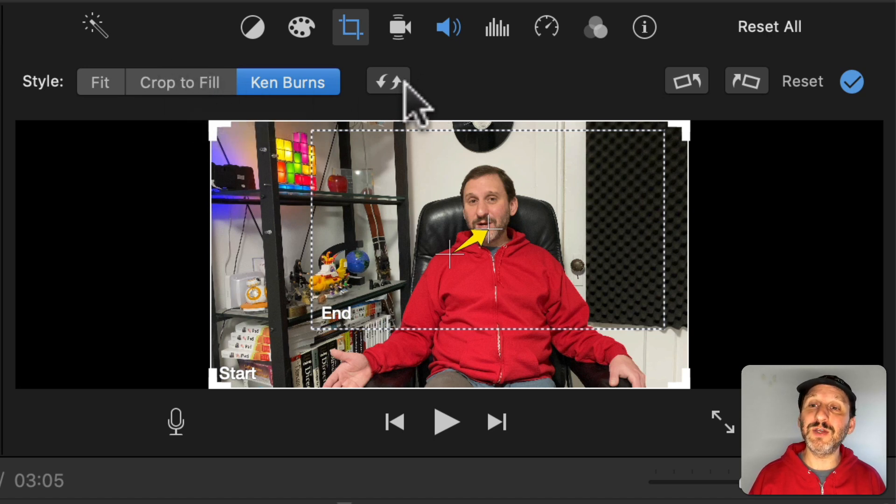
mouse_move(388, 83)
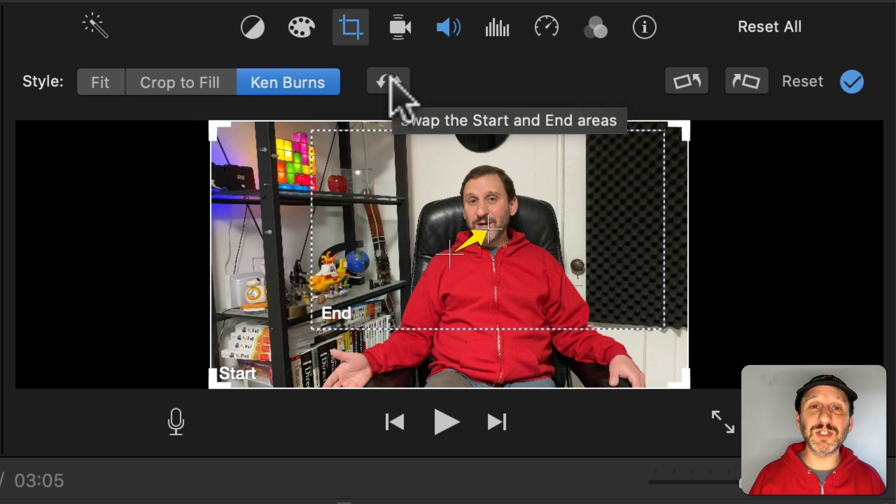
click(388, 81)
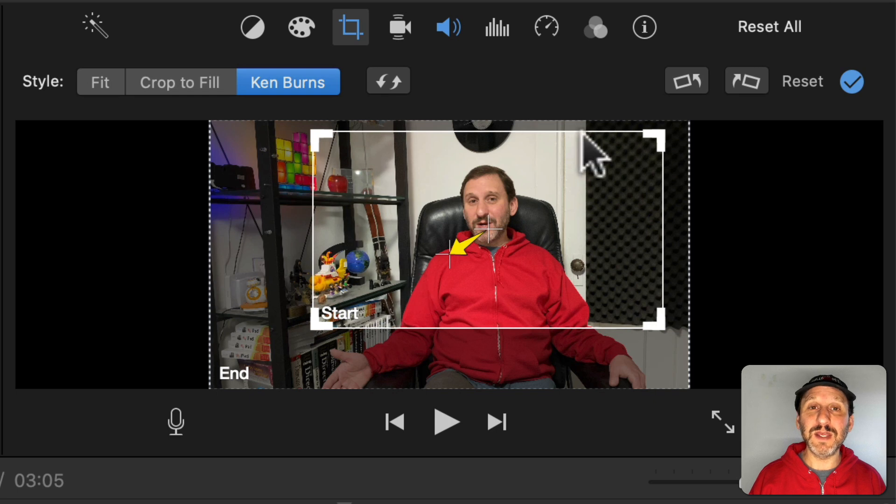
mouse_move(171, 94)
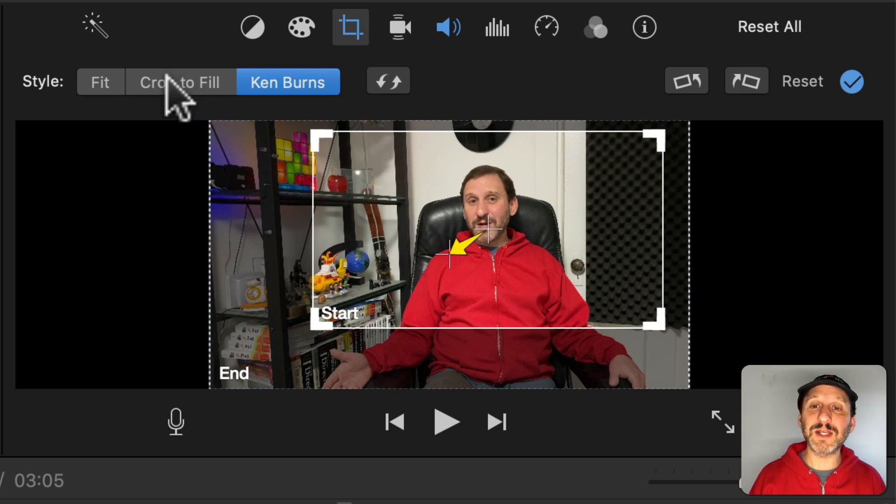
mouse_move(610, 229)
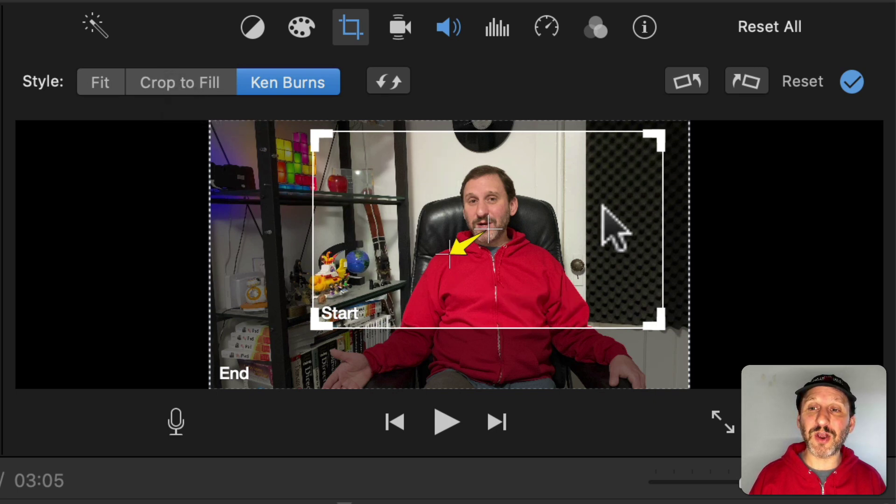
click(180, 82)
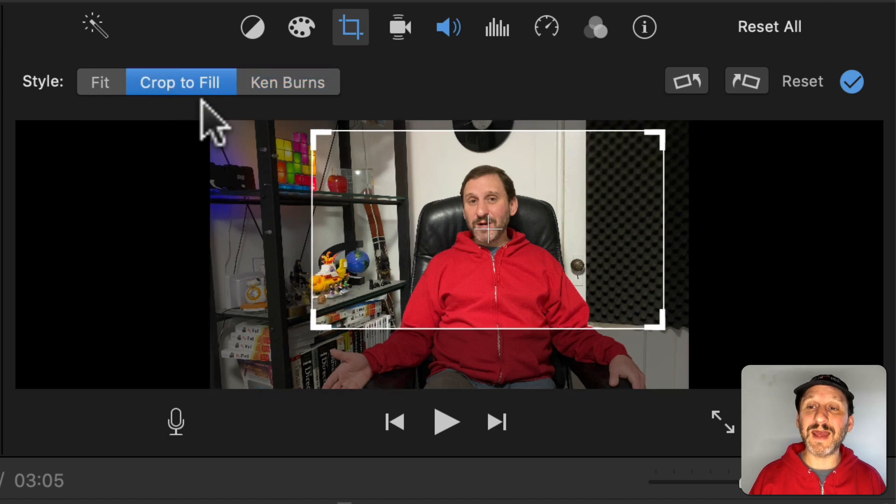